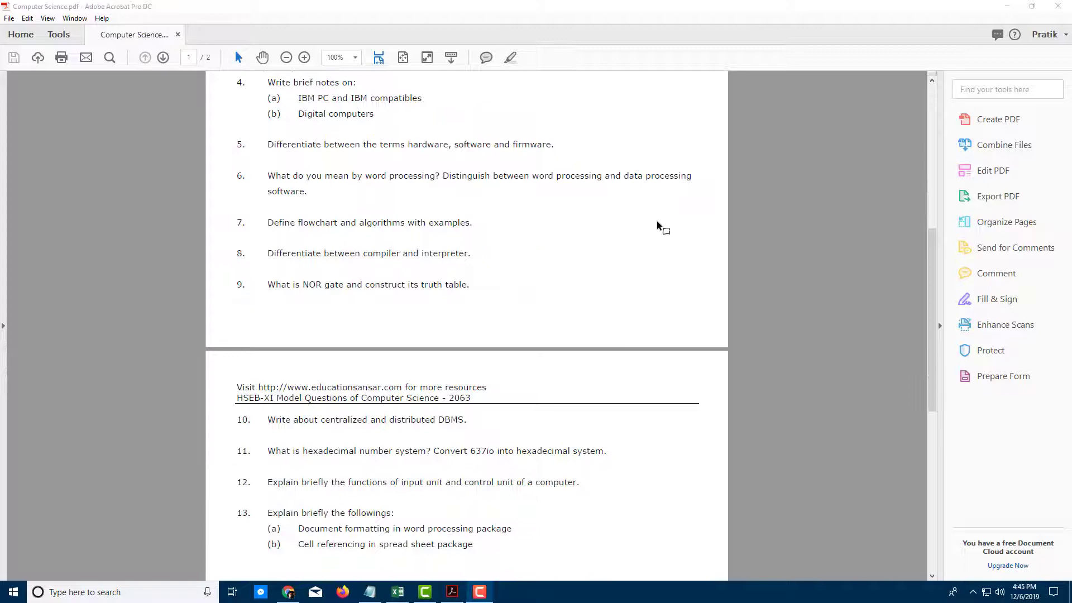
# - Review the question paper and highlight the text of questions 1 to 3
pyautogui.scroll(-3)
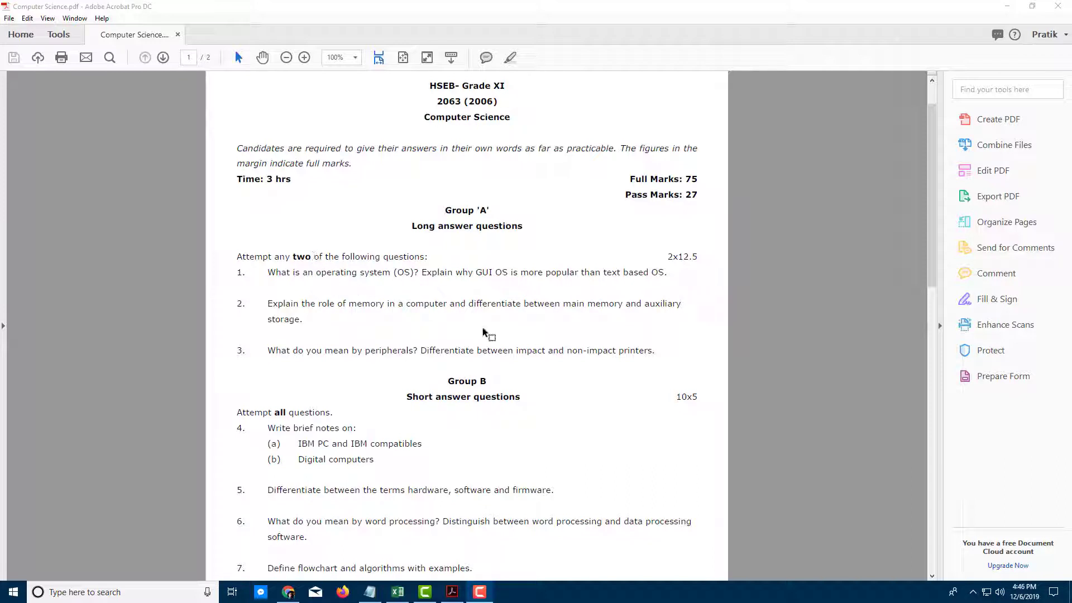
pyautogui.moveTo(268, 273); pyautogui.dragTo(471, 350)
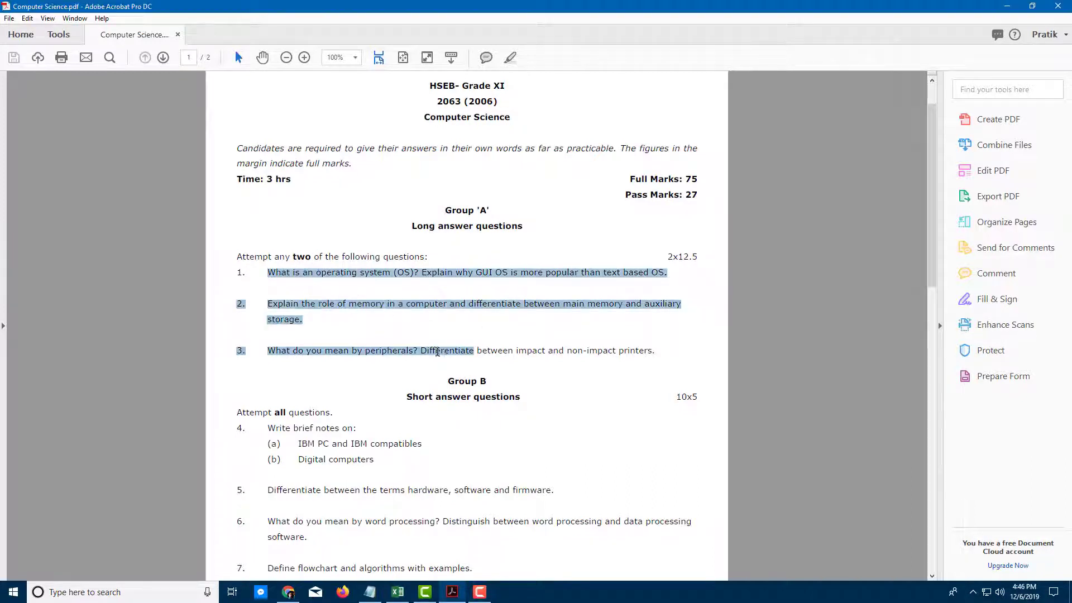
pyautogui.scroll(-3)
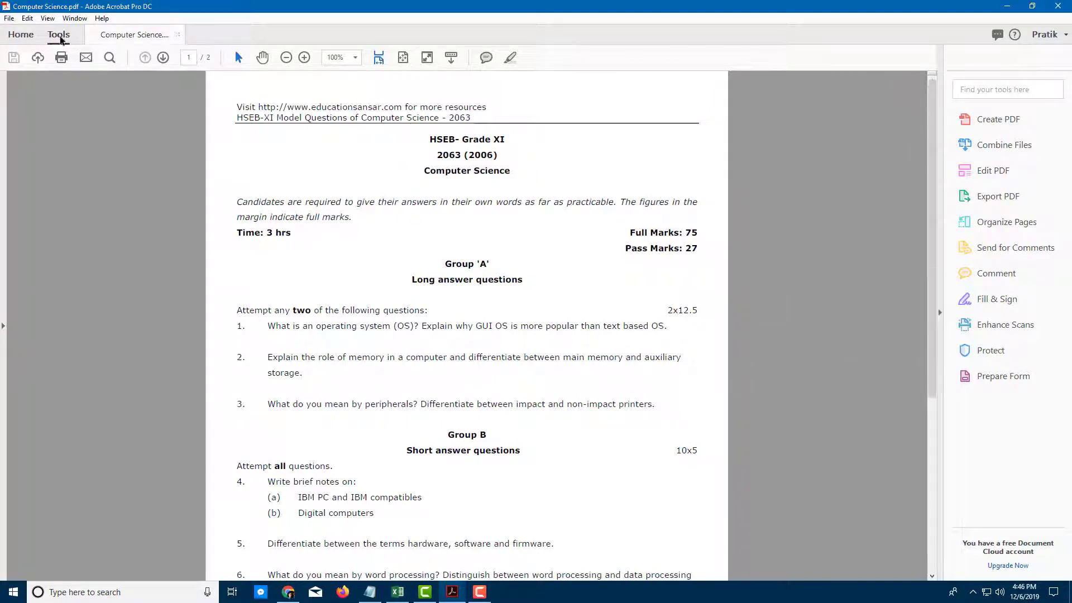
# - Add Redact from Protect & Standardize to the tools and launch it on the paper
pyautogui.click(58, 35)
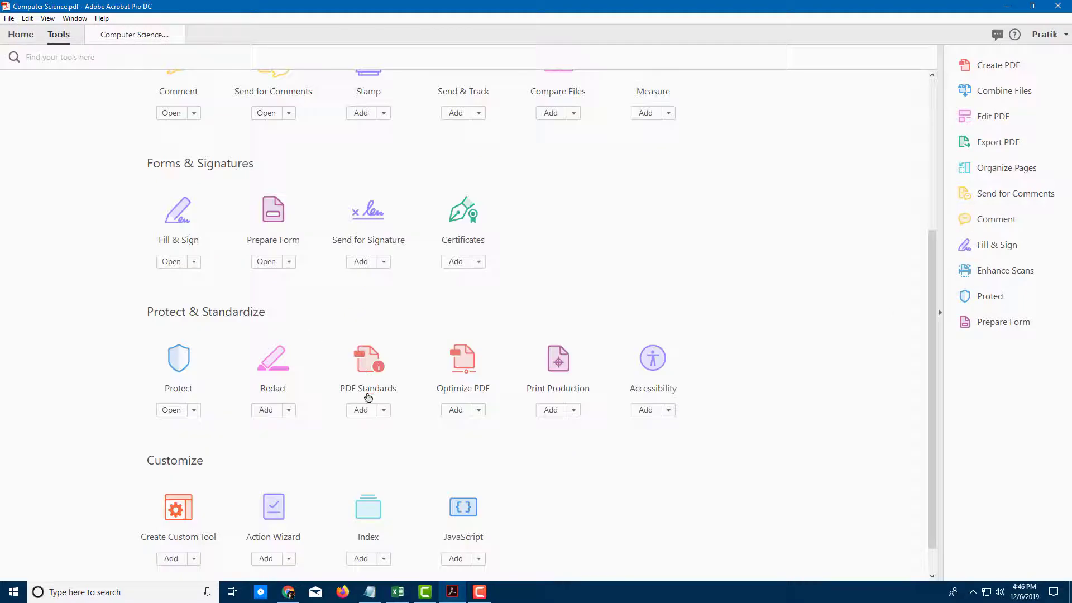
pyautogui.scroll(-3)
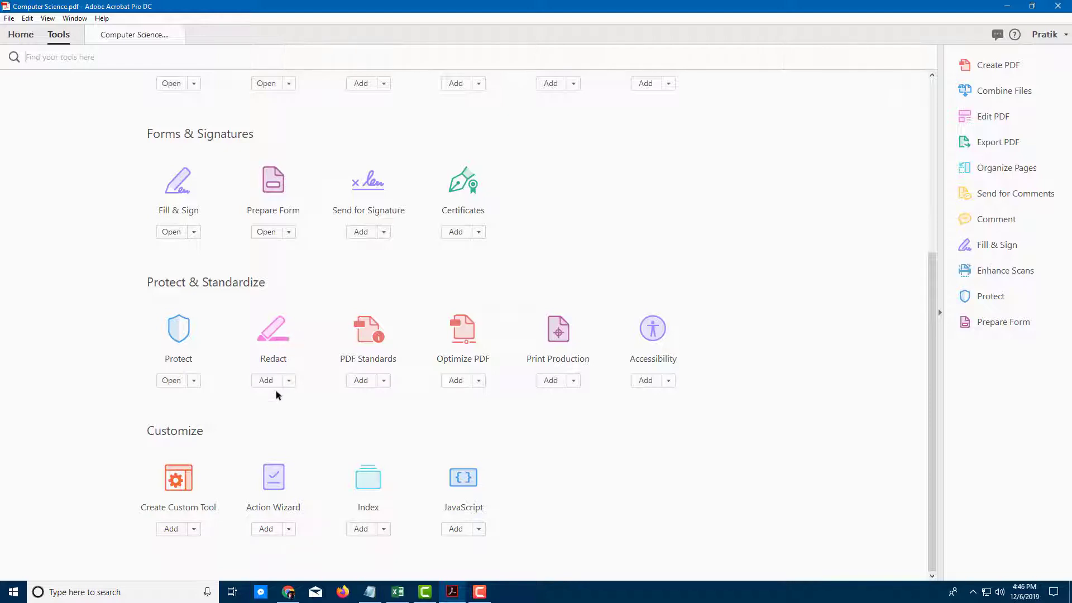
pyautogui.click(266, 380)
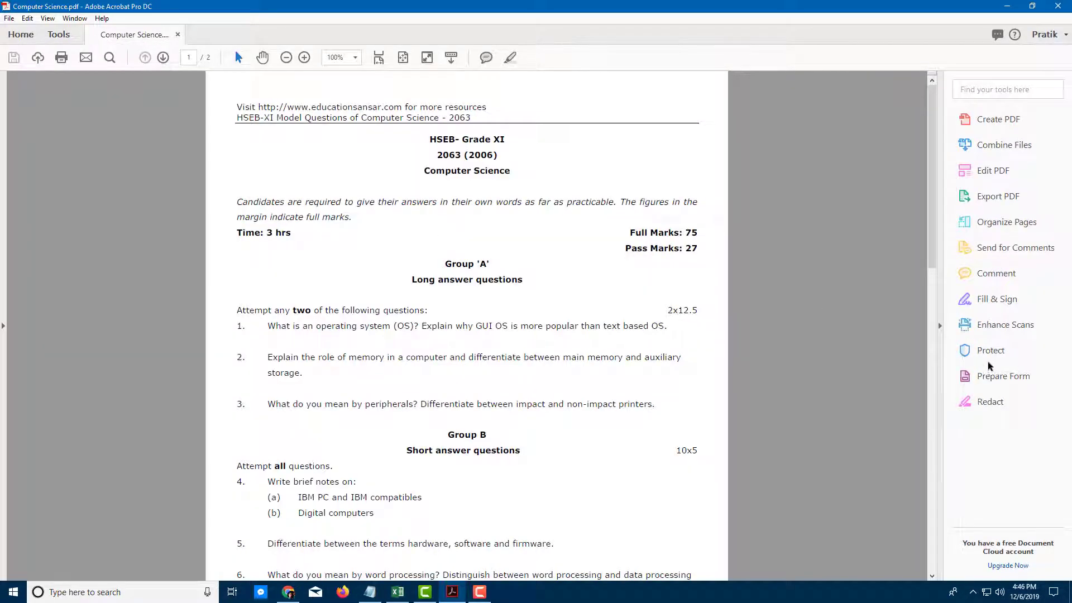
pyautogui.click(990, 401)
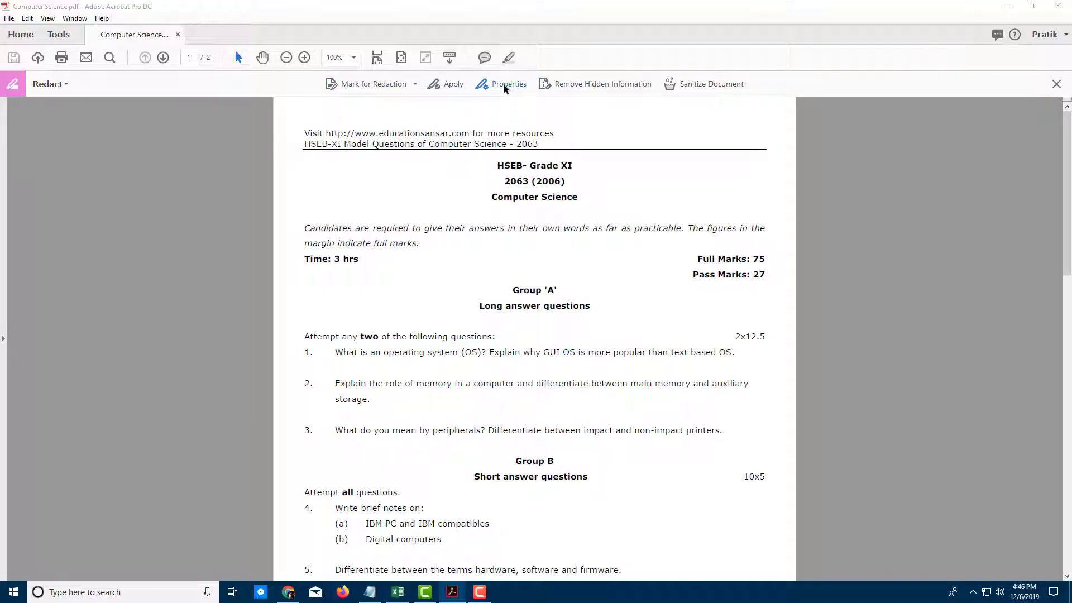
# - Set redaction properties to yellow fill with custom overlay text 'Confidential'
pyautogui.click(508, 84)
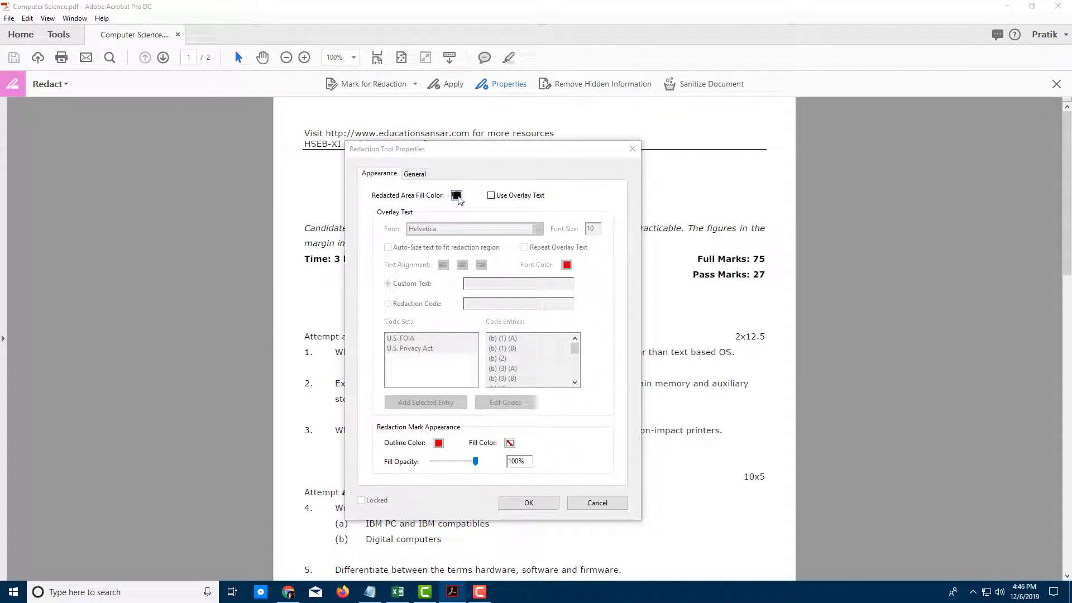
pyautogui.click(457, 195)
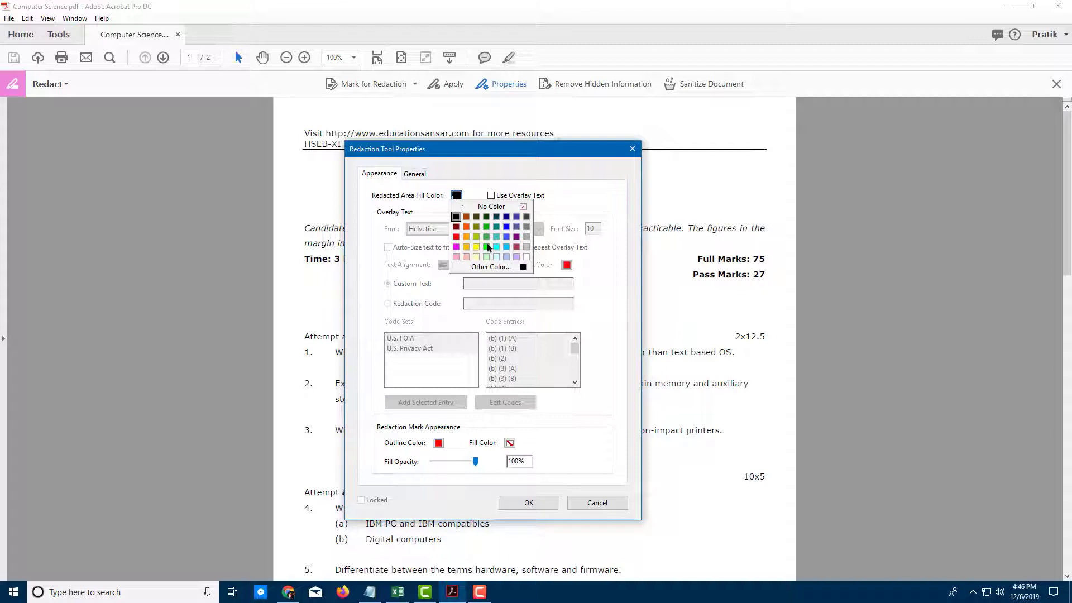
pyautogui.click(476, 247)
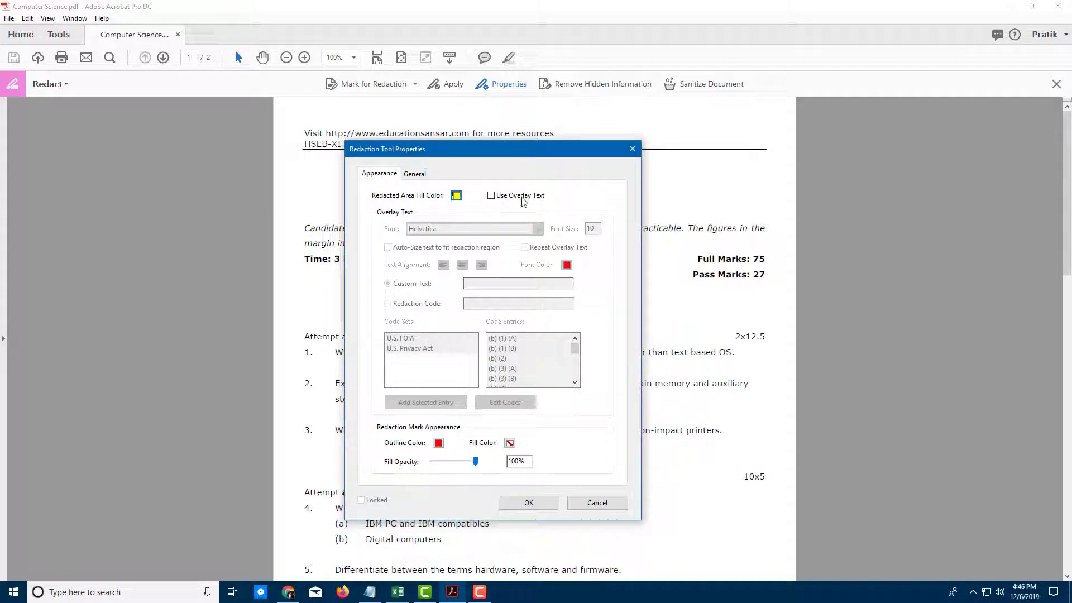
pyautogui.click(491, 194)
pyautogui.write('C')
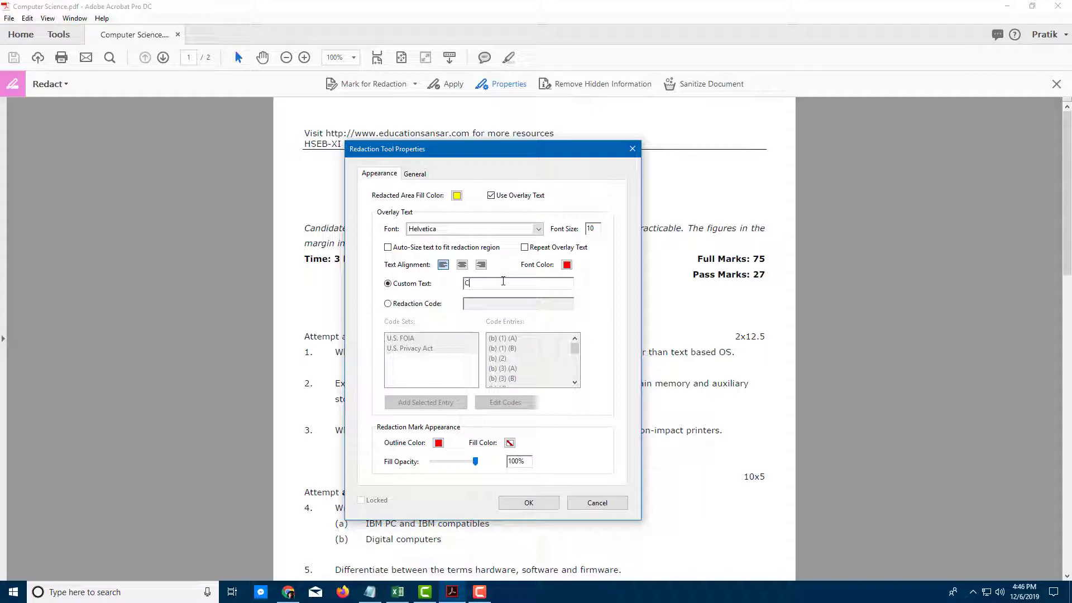
pyautogui.write('onfie')
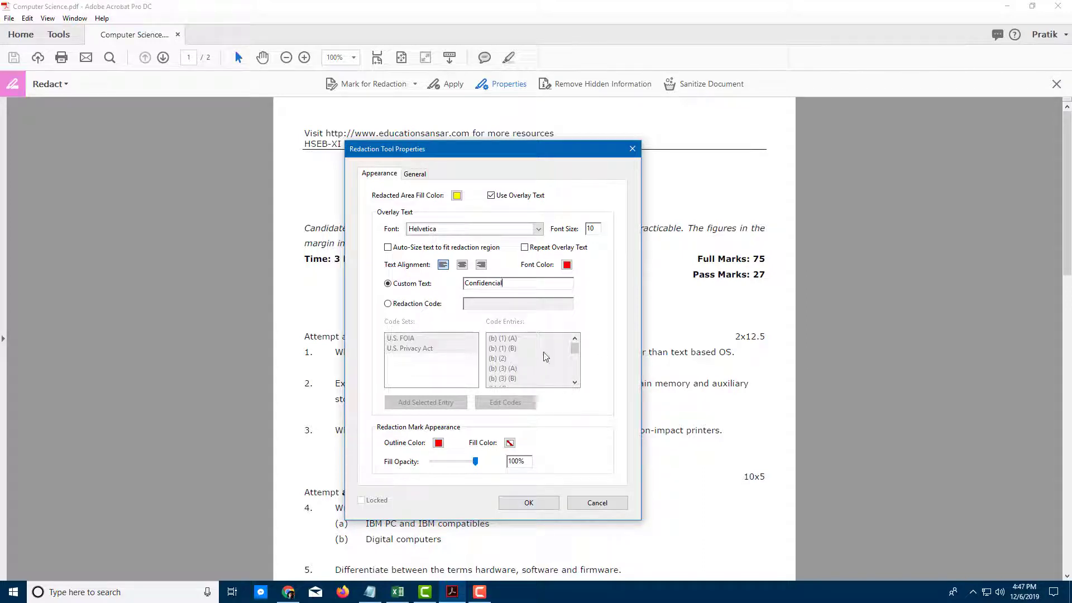
pyautogui.click(596, 502)
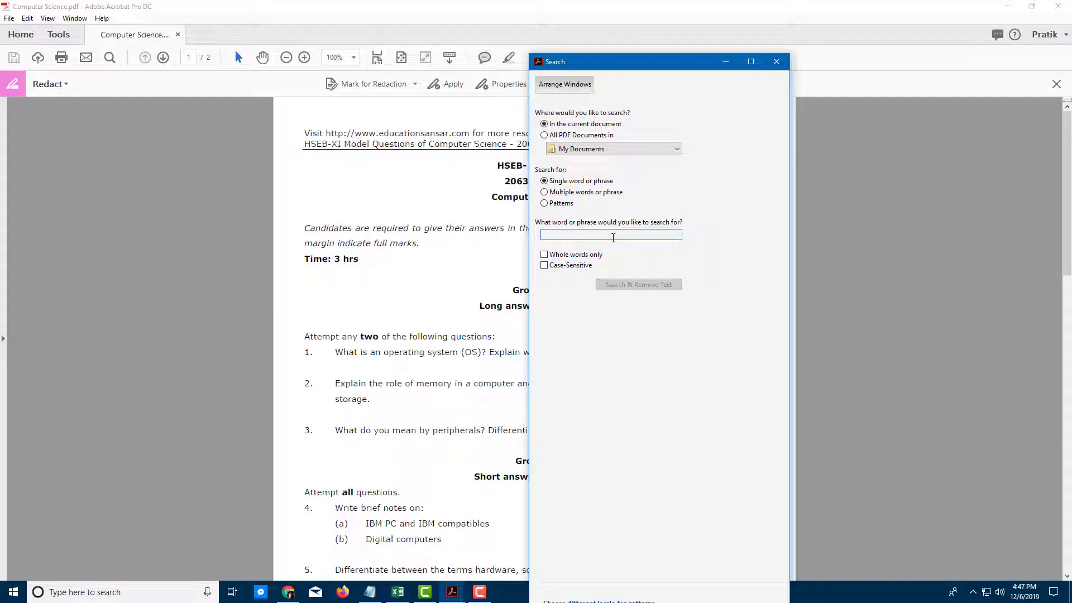
# - Find 'IBM' in the document, check all results and mark them for redaction
pyautogui.write('IBM')
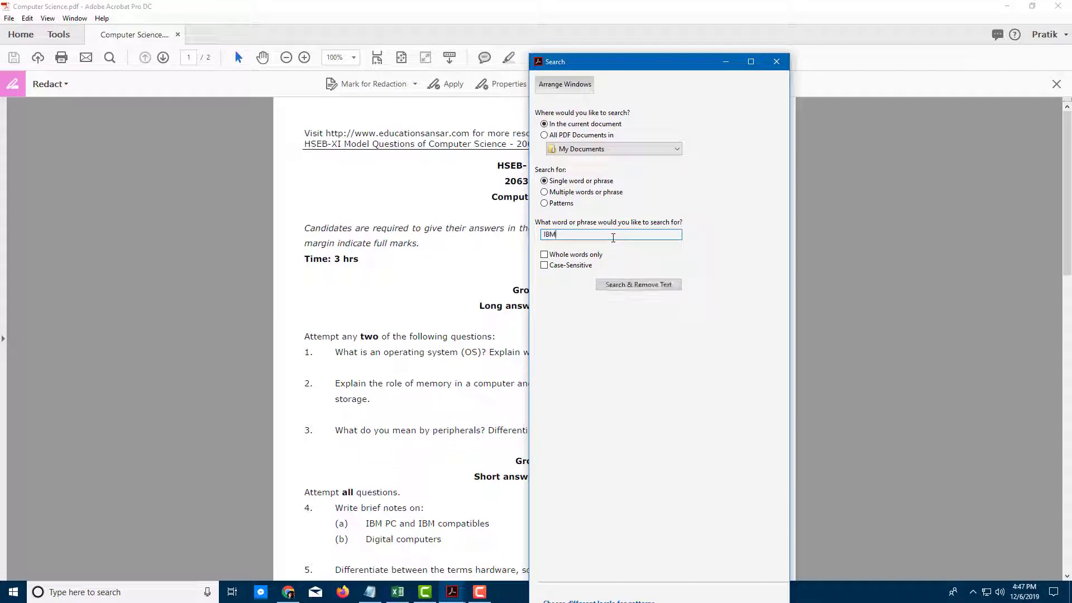
pyautogui.click(638, 285)
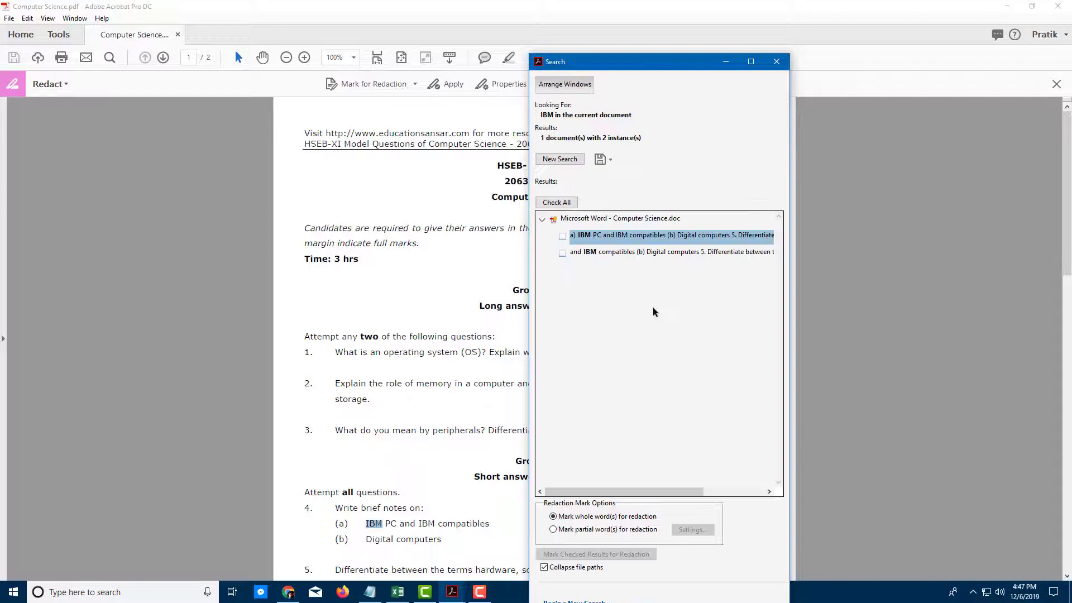
pyautogui.click(556, 202)
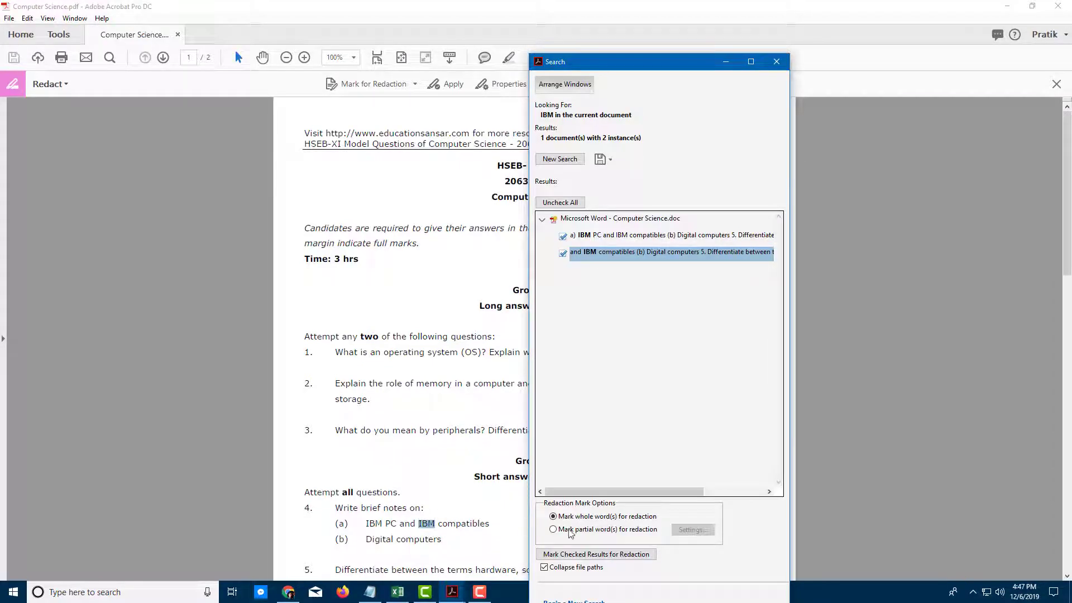
pyautogui.click(595, 554)
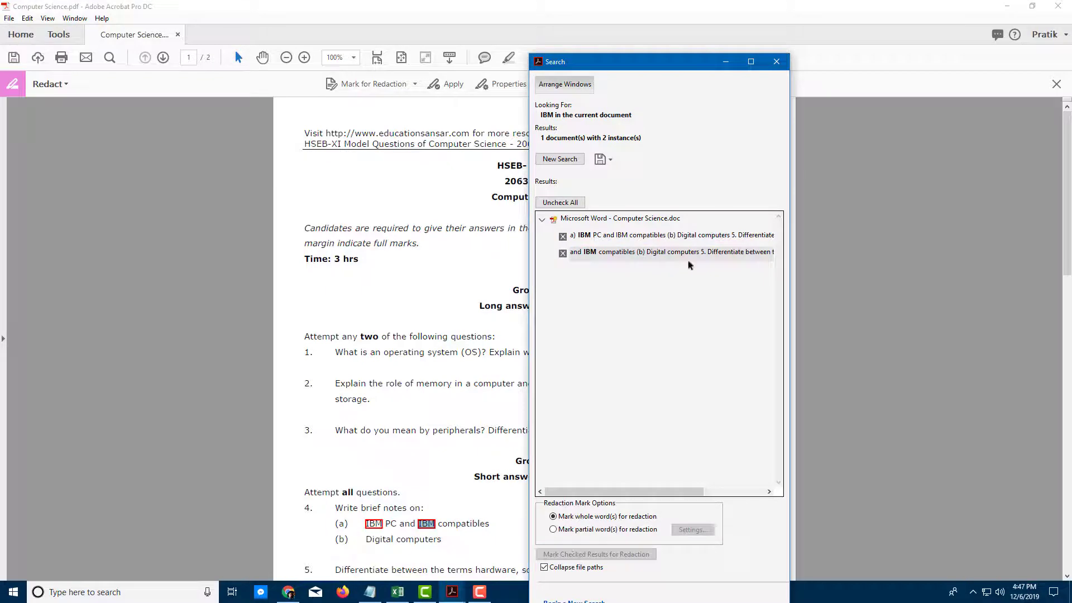
pyautogui.click(776, 62)
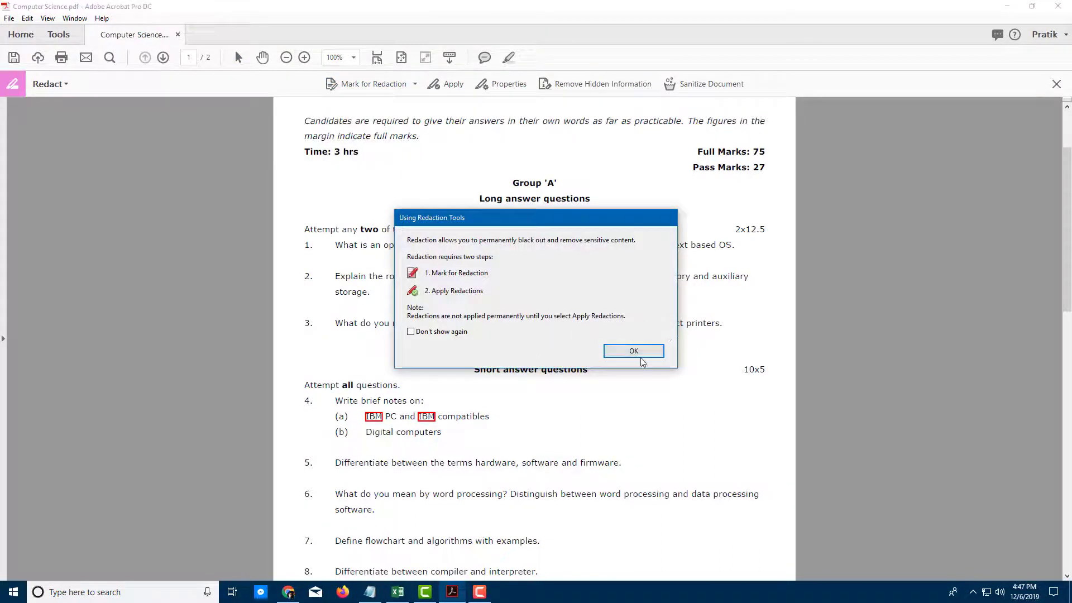
# - Dismiss the redaction notice and drag-mark questions 1–9 for redaction
pyautogui.click(634, 351)
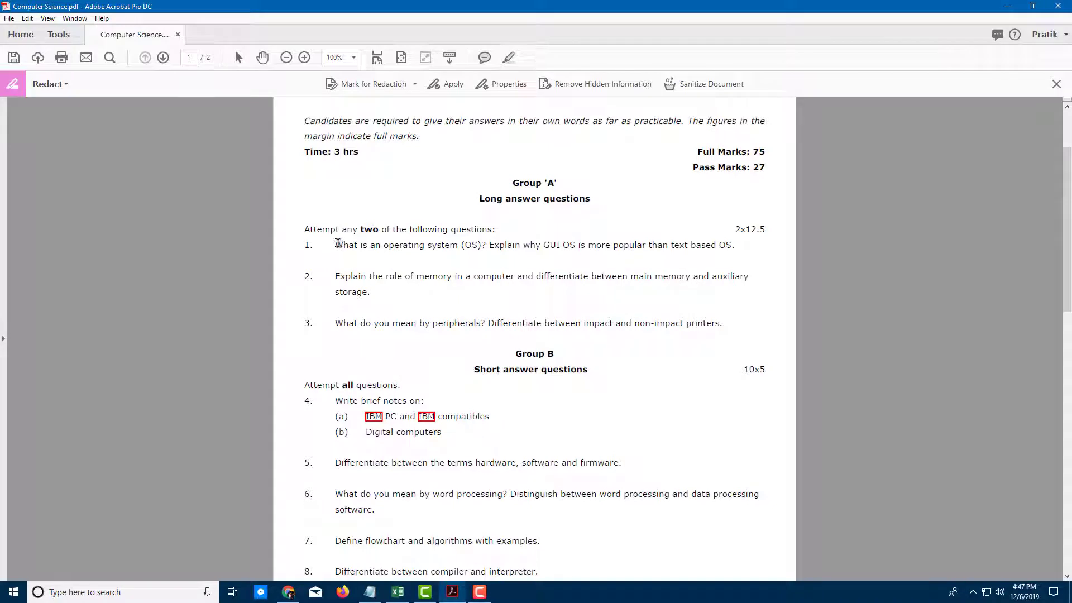
pyautogui.moveTo(335, 245); pyautogui.dragTo(720, 322)
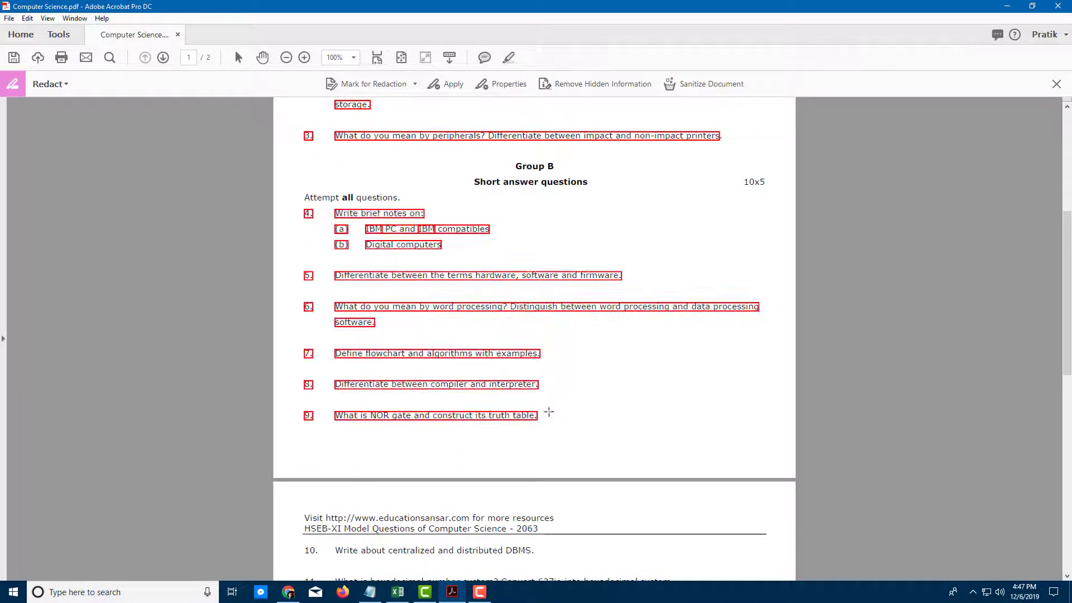
pyautogui.scroll(-3)
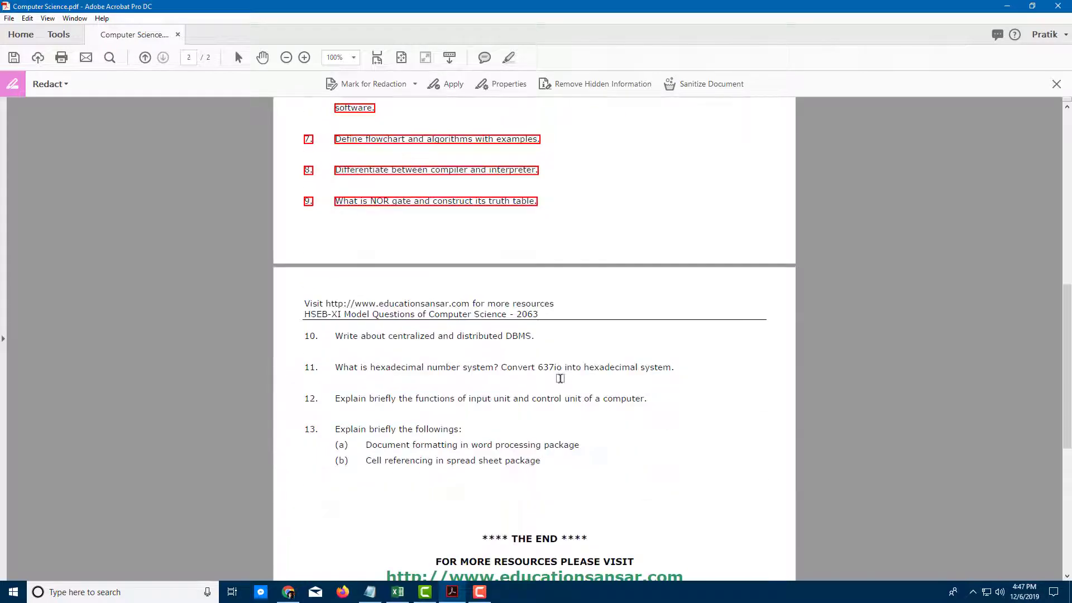
pyautogui.moveTo(303, 336); pyautogui.dragTo(461, 368)
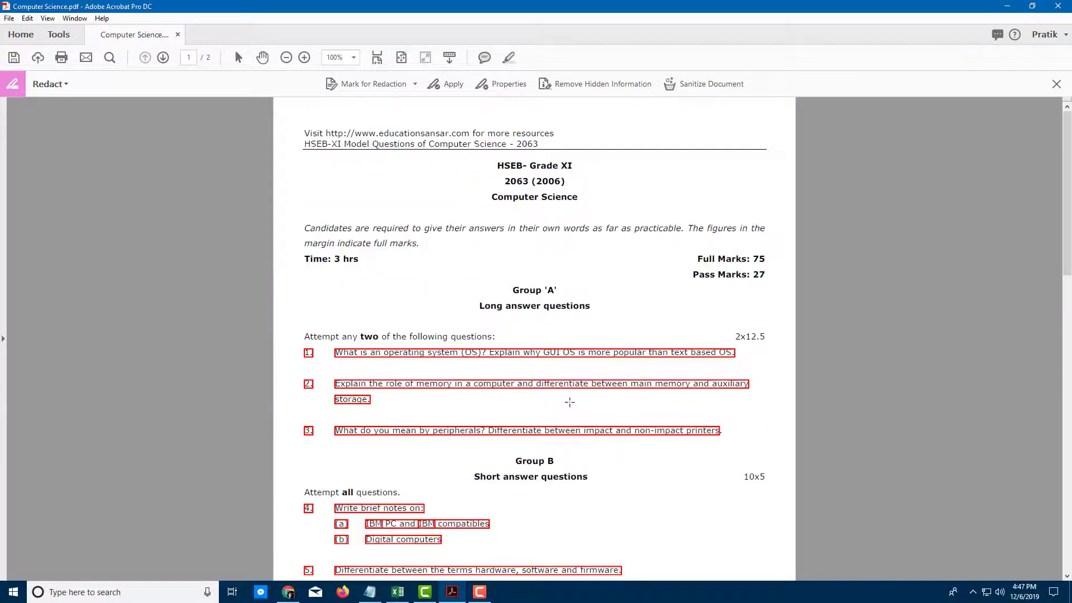
pyautogui.moveTo(424, 314)
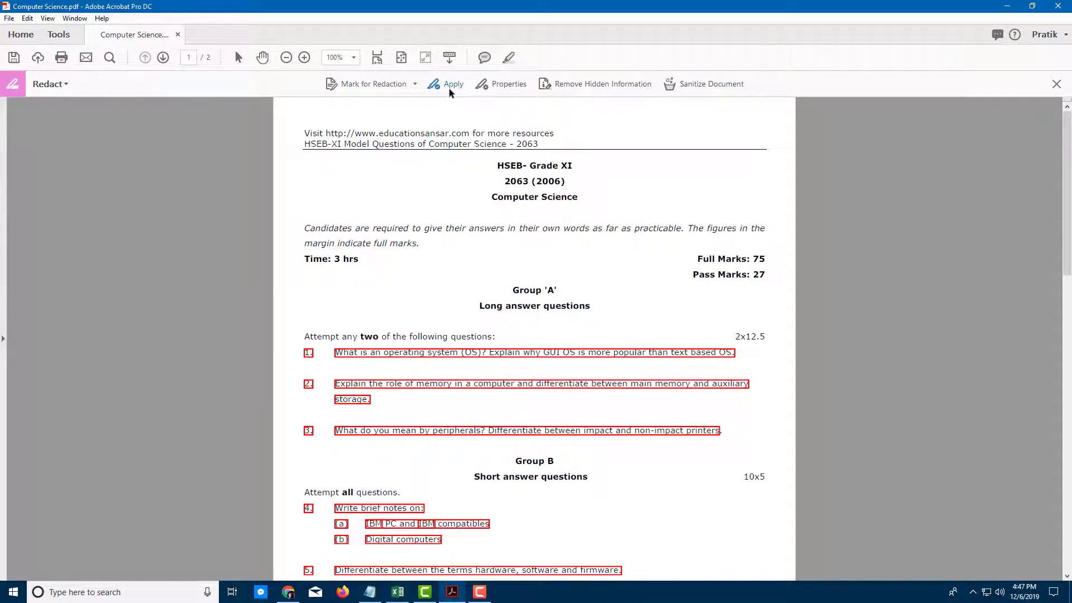
pyautogui.moveTo(453, 84)
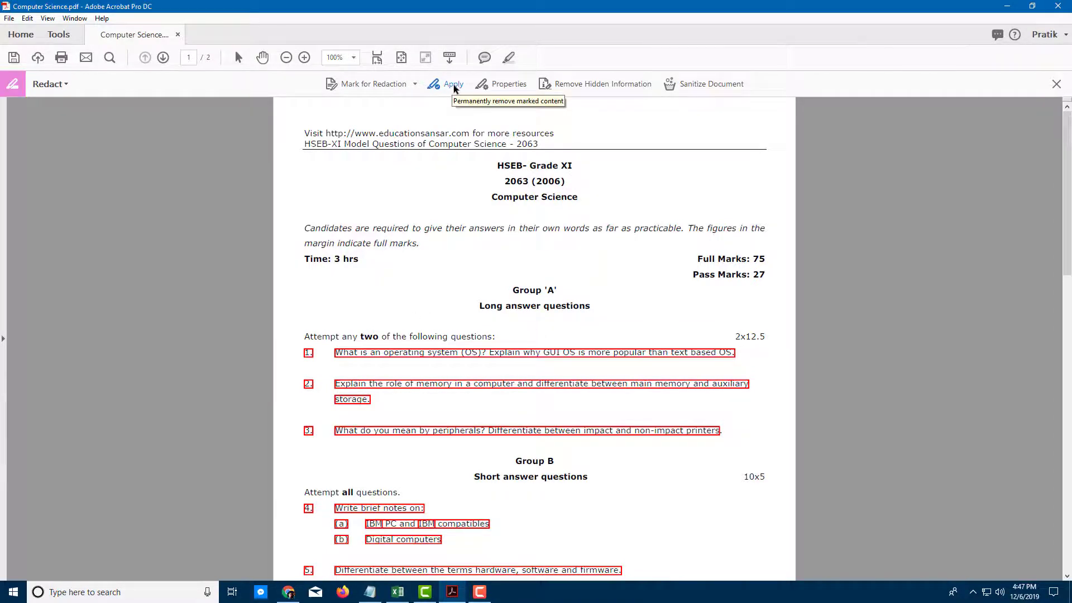
# - Apply the redactions permanently and agree to scan for hidden information
pyautogui.click(452, 84)
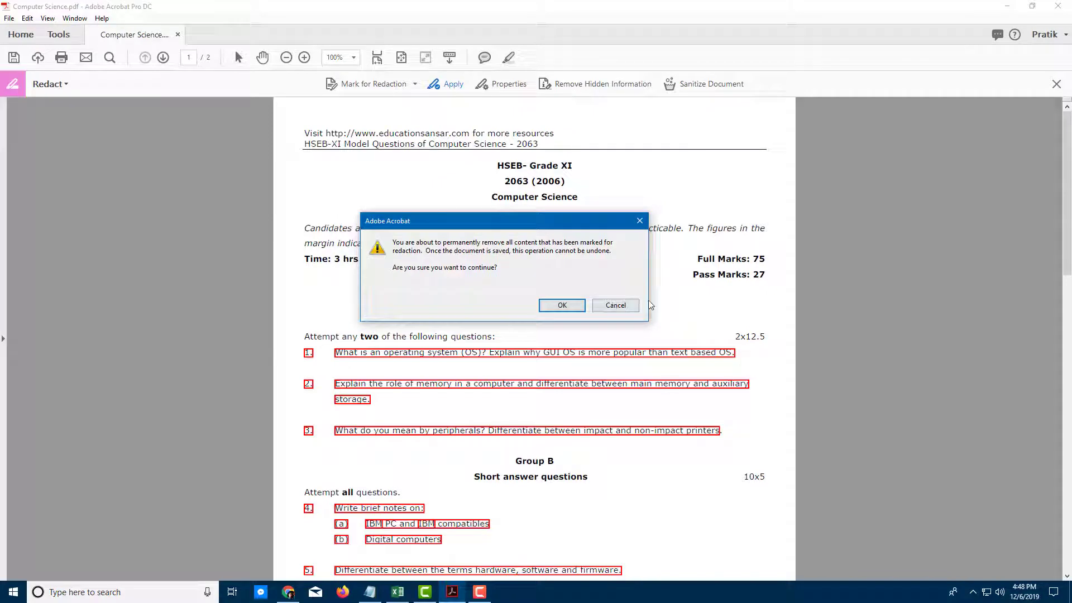
pyautogui.click(561, 305)
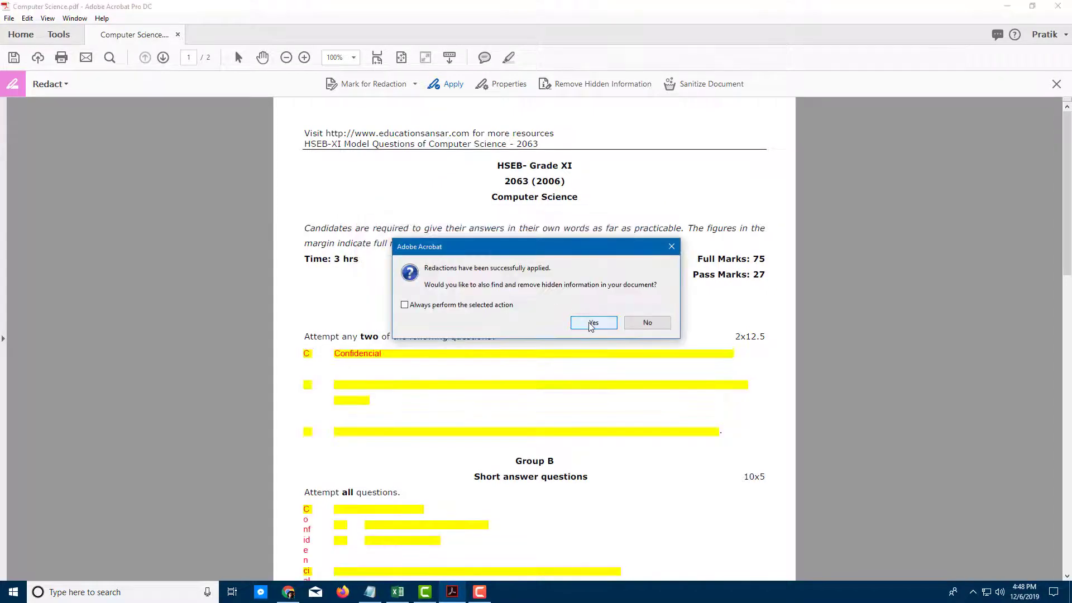
pyautogui.click(594, 322)
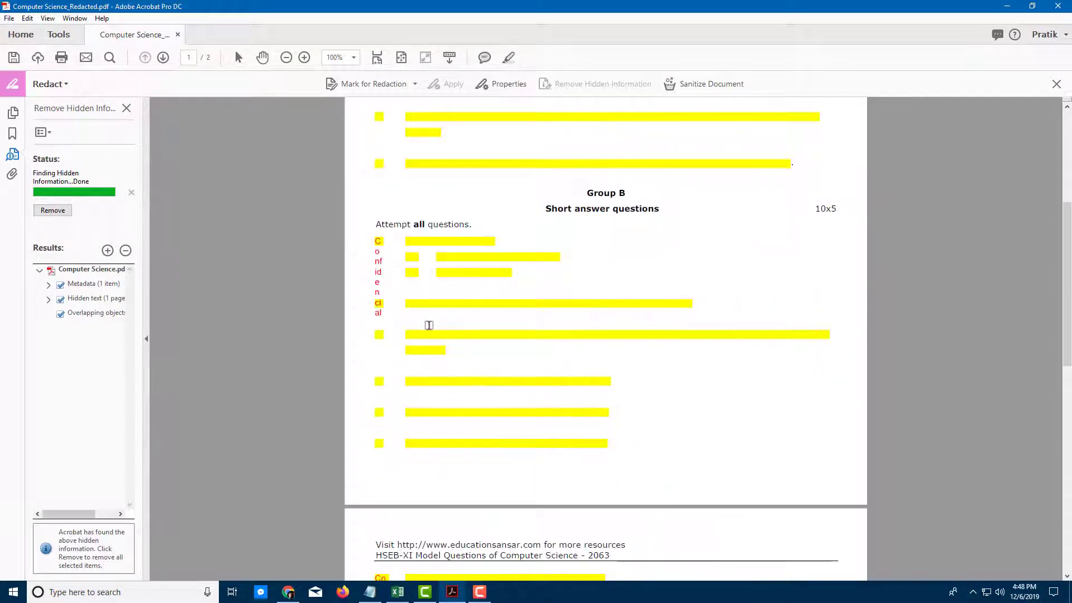
# - Remove the found metadata, hidden text and overlapping objects from the paper
pyautogui.scroll(-3)
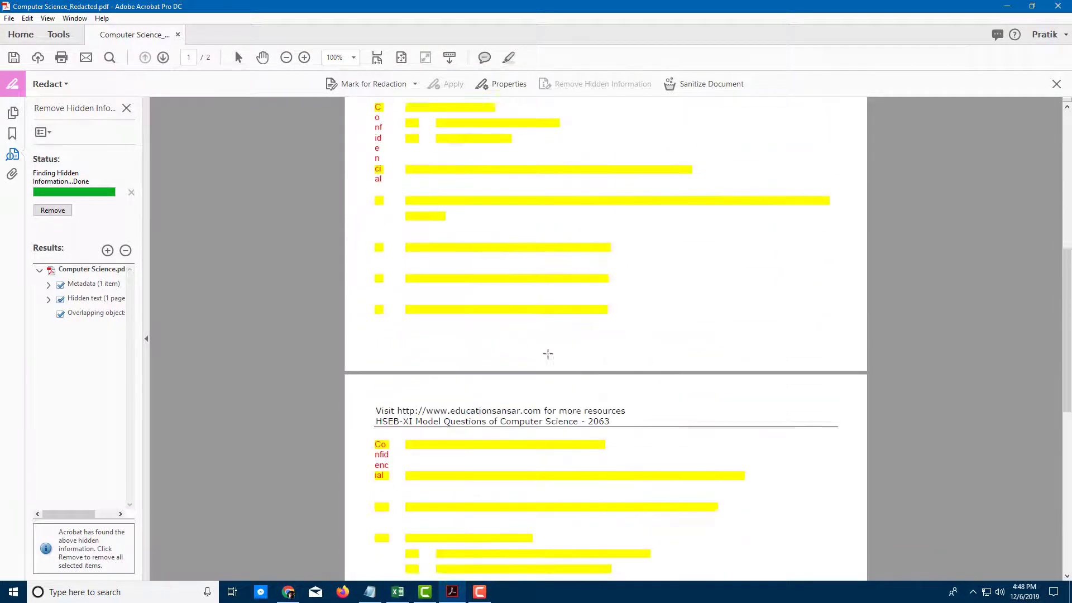
pyautogui.scroll(-3)
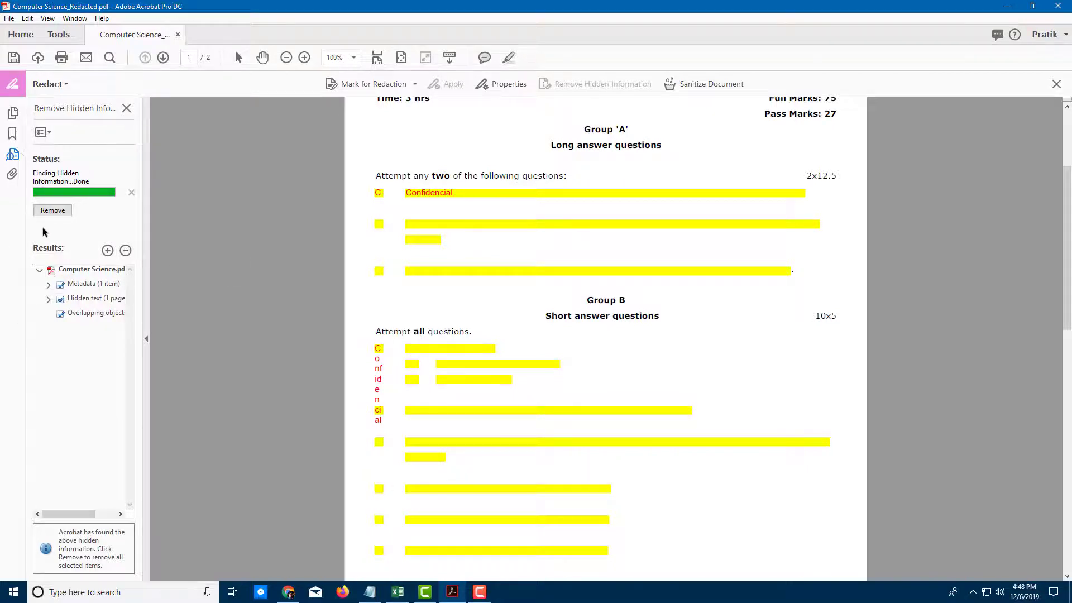
pyautogui.click(53, 210)
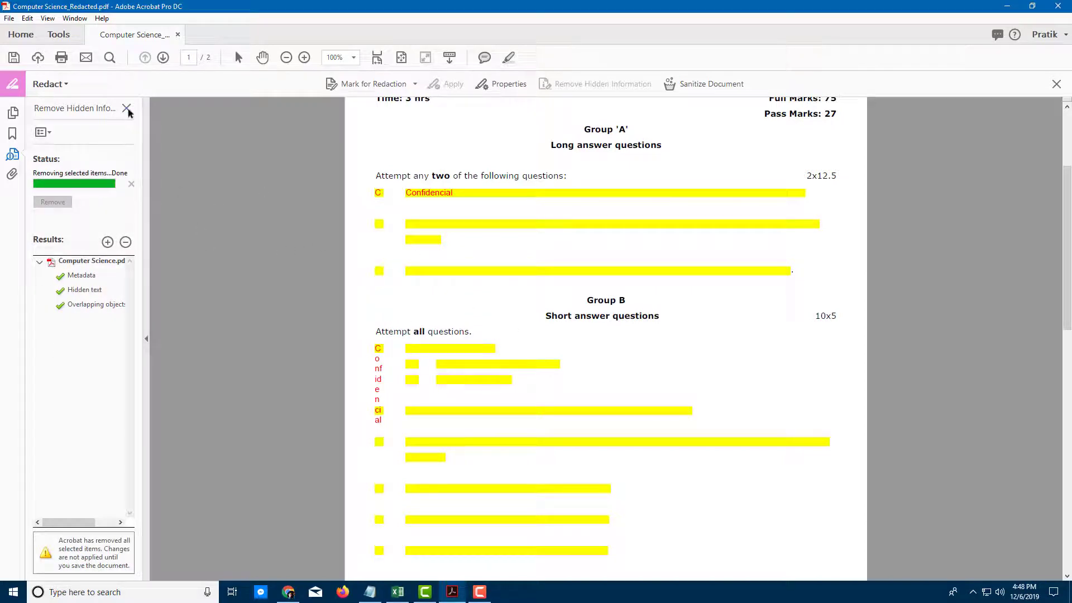
pyautogui.moveTo(194, 174)
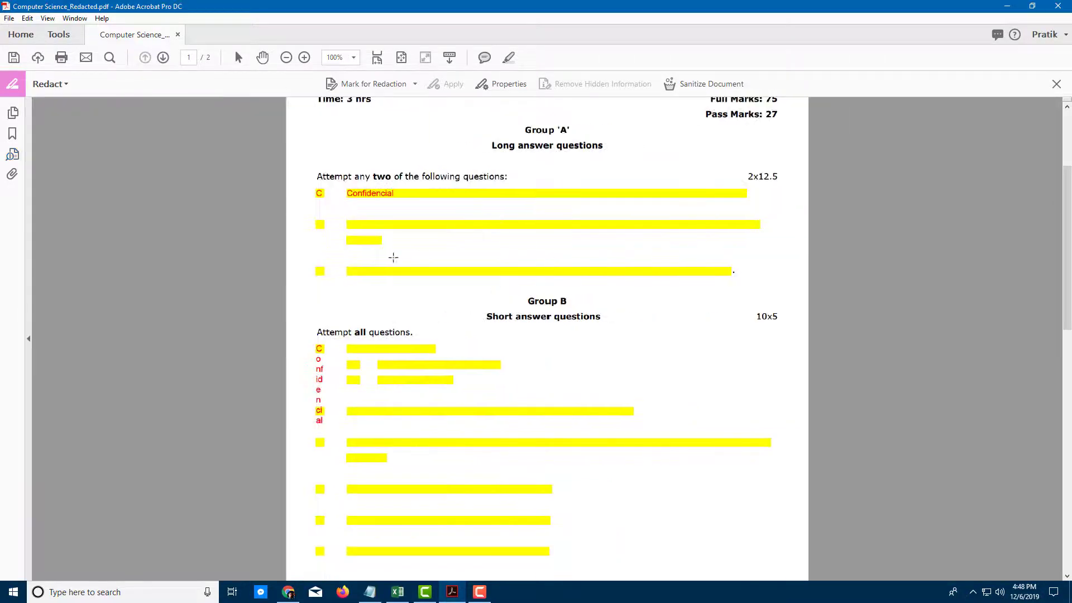
pyautogui.scroll(-3)
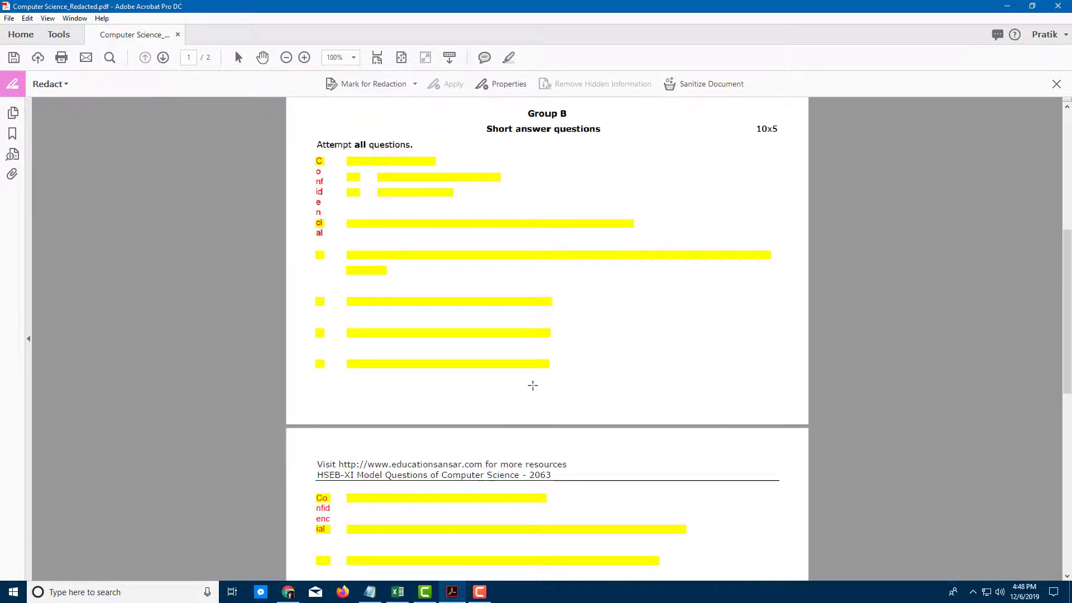
pyautogui.scroll(-3)
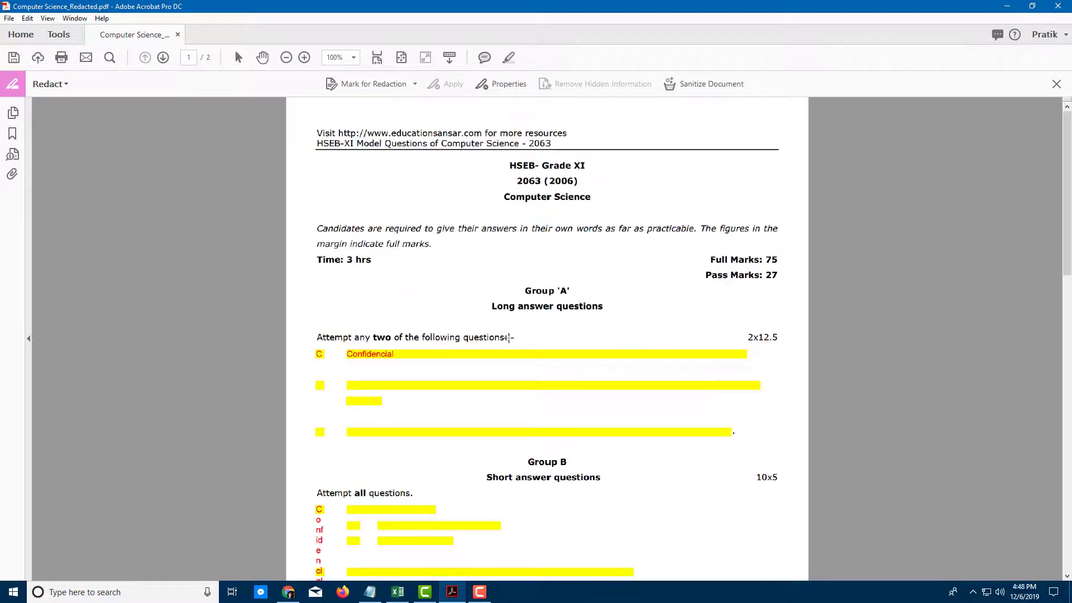
pyautogui.scroll(-3)
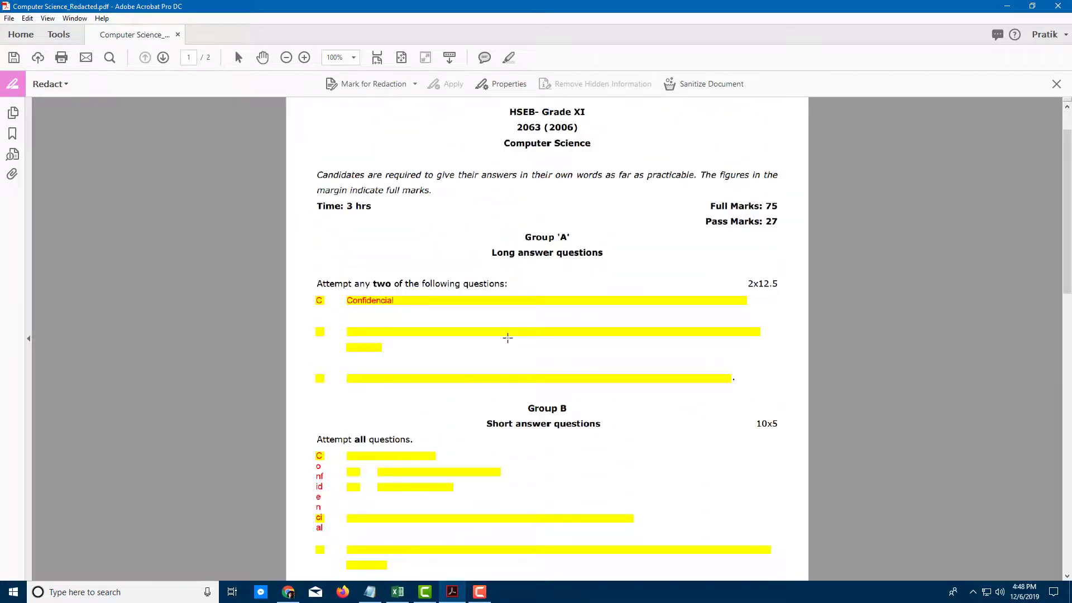